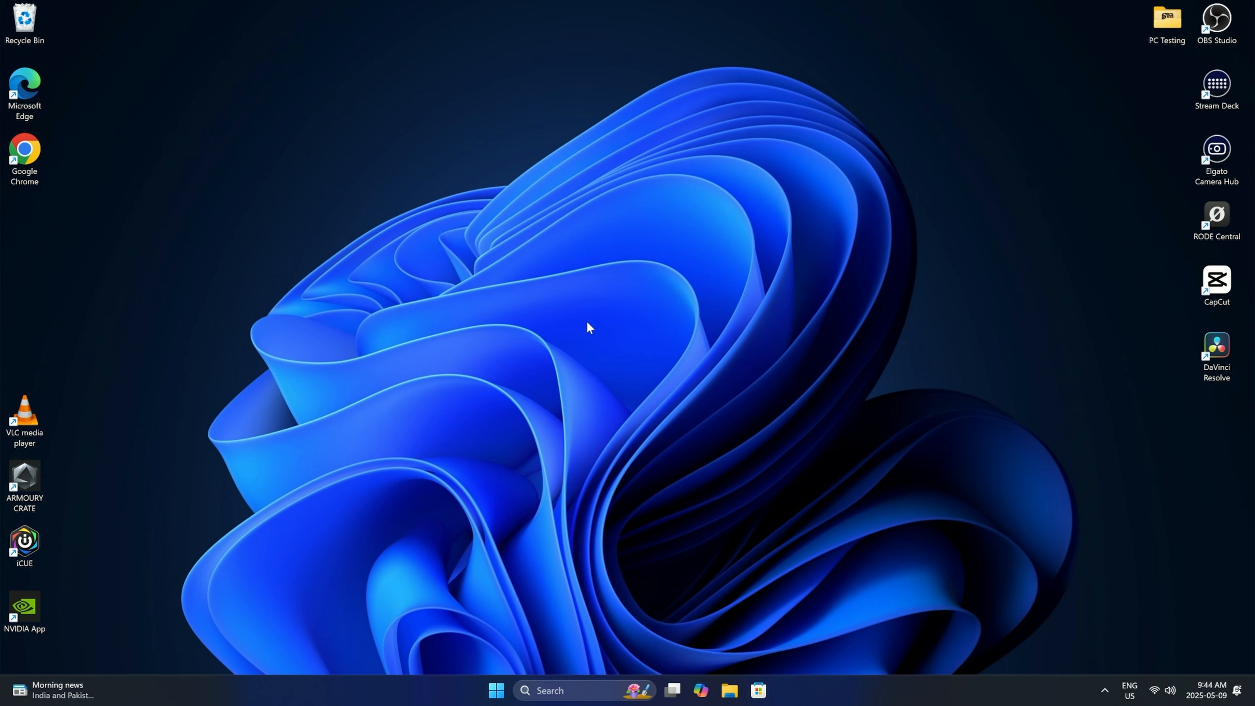
mouse_move(627, 293)
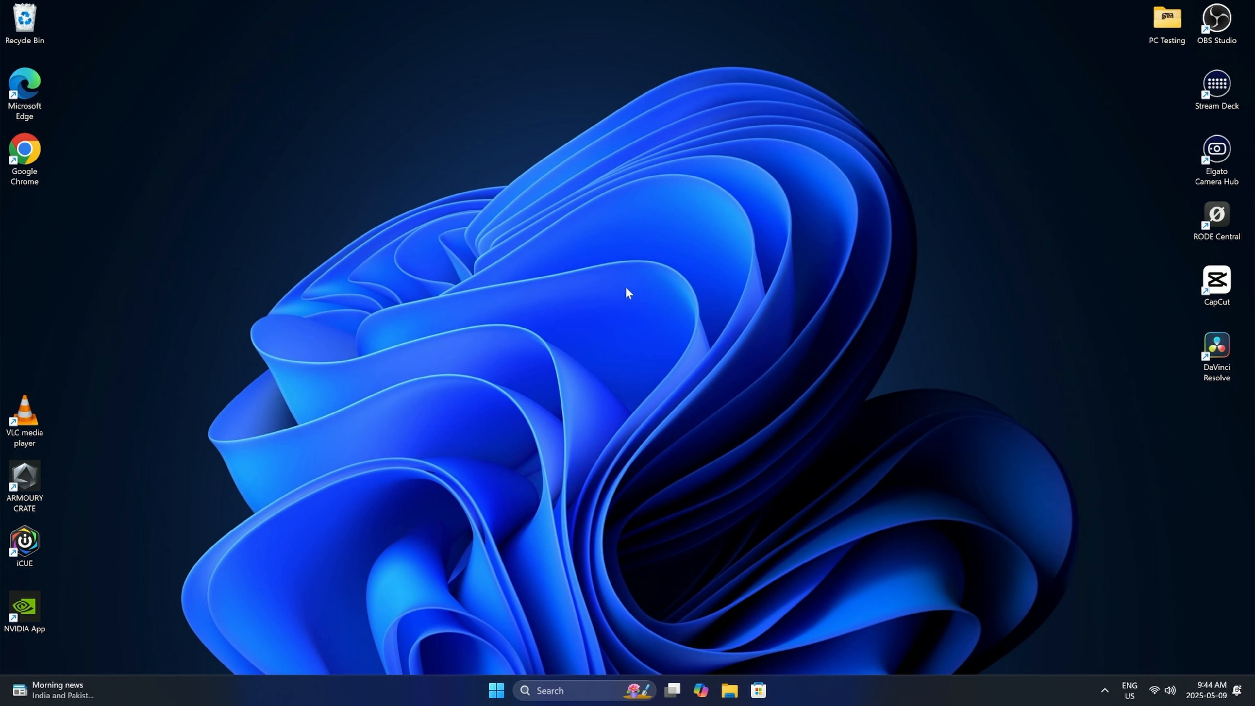
mouse_move(700, 298)
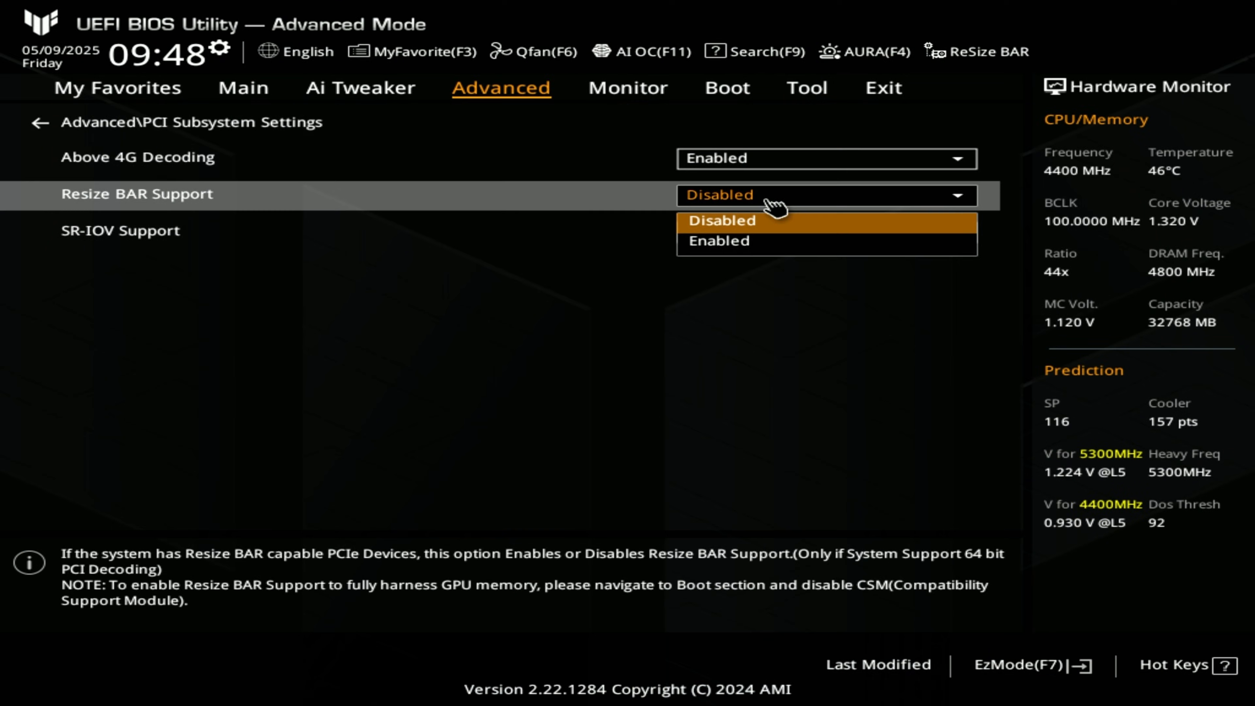
mouse_move(730, 241)
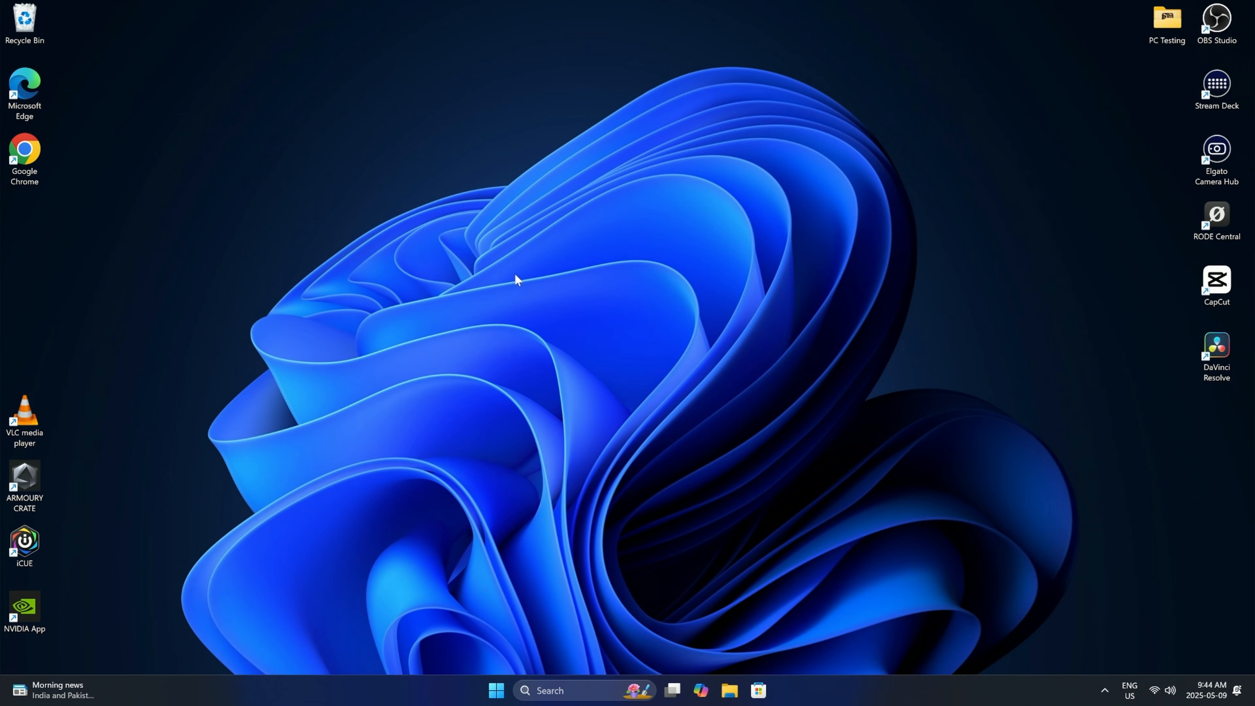
mouse_move(564, 340)
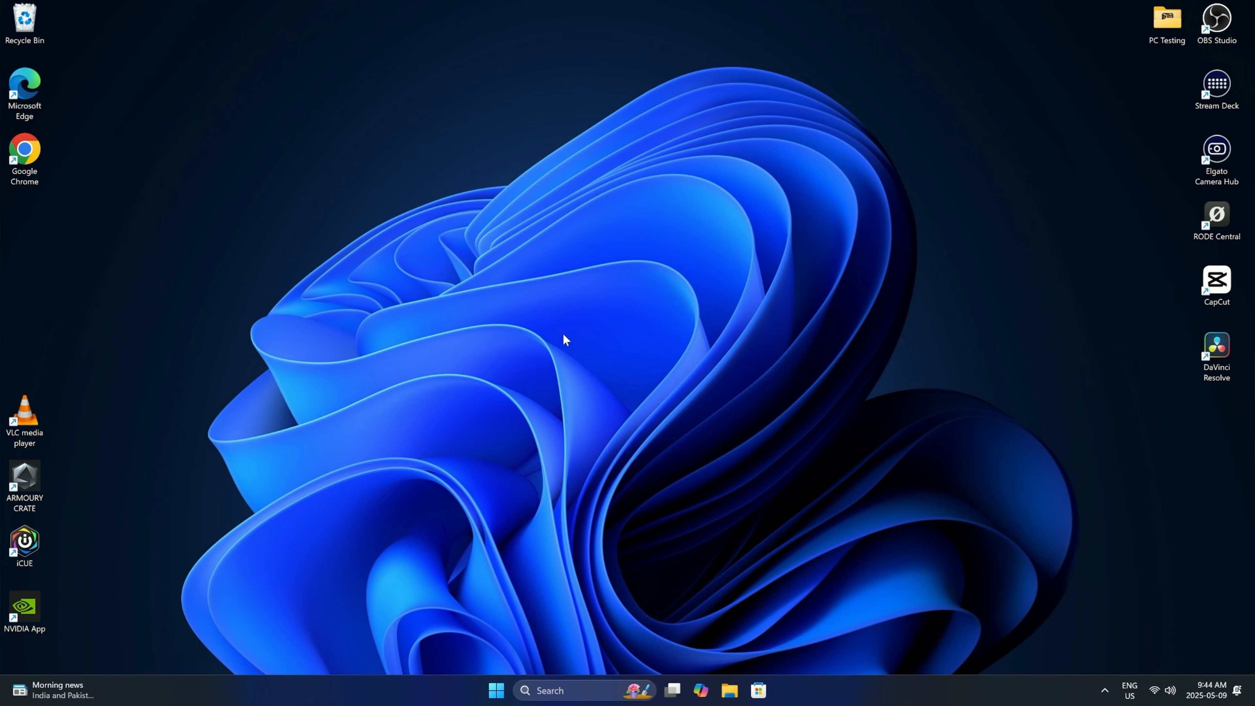
mouse_move(552, 335)
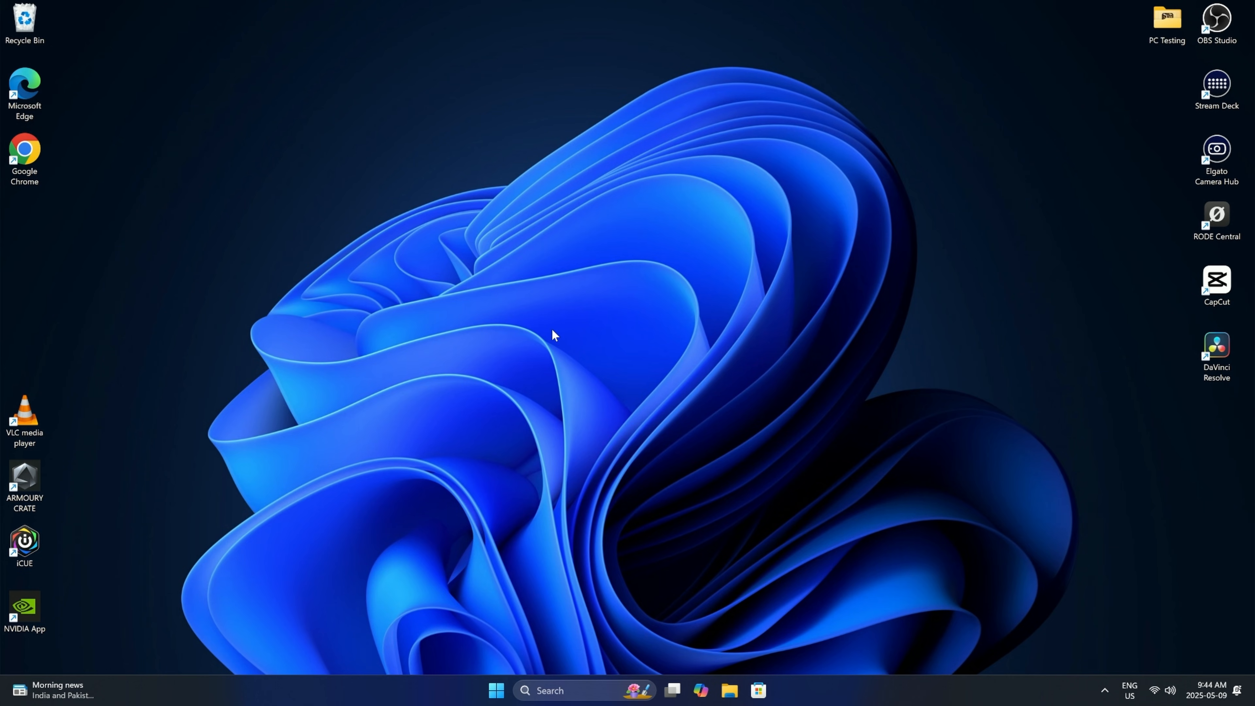
mouse_move(584, 295)
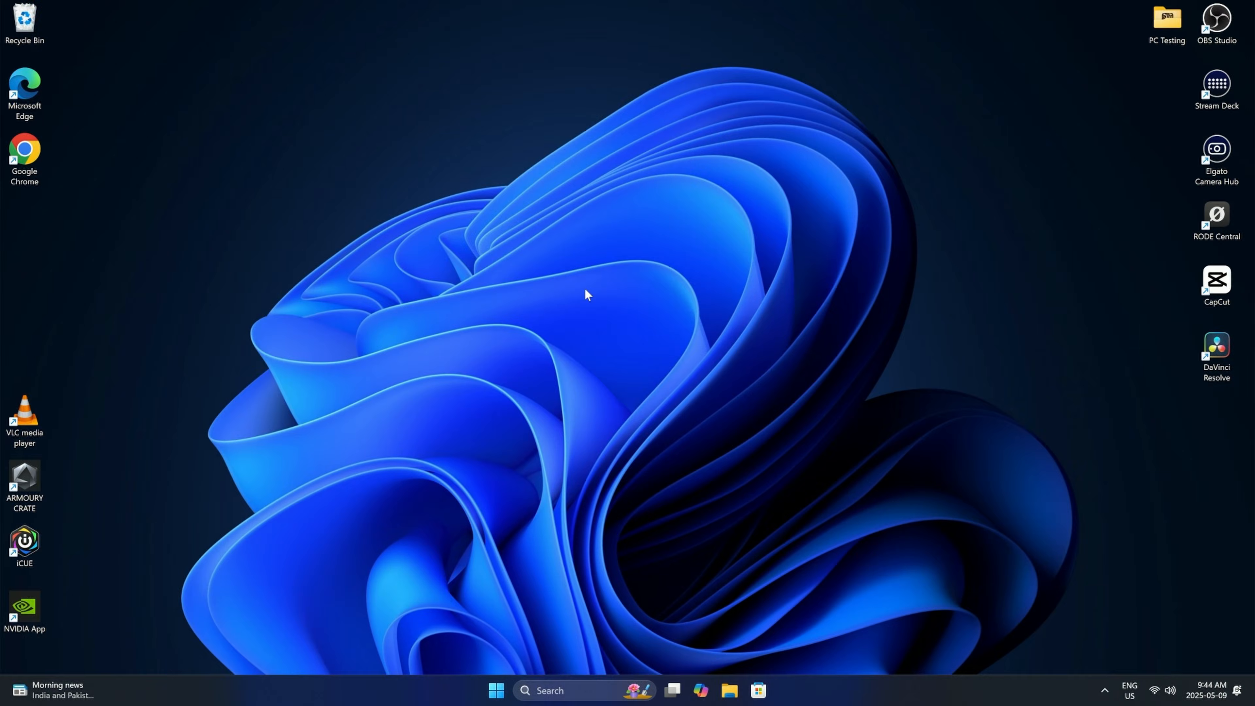
mouse_move(563, 413)
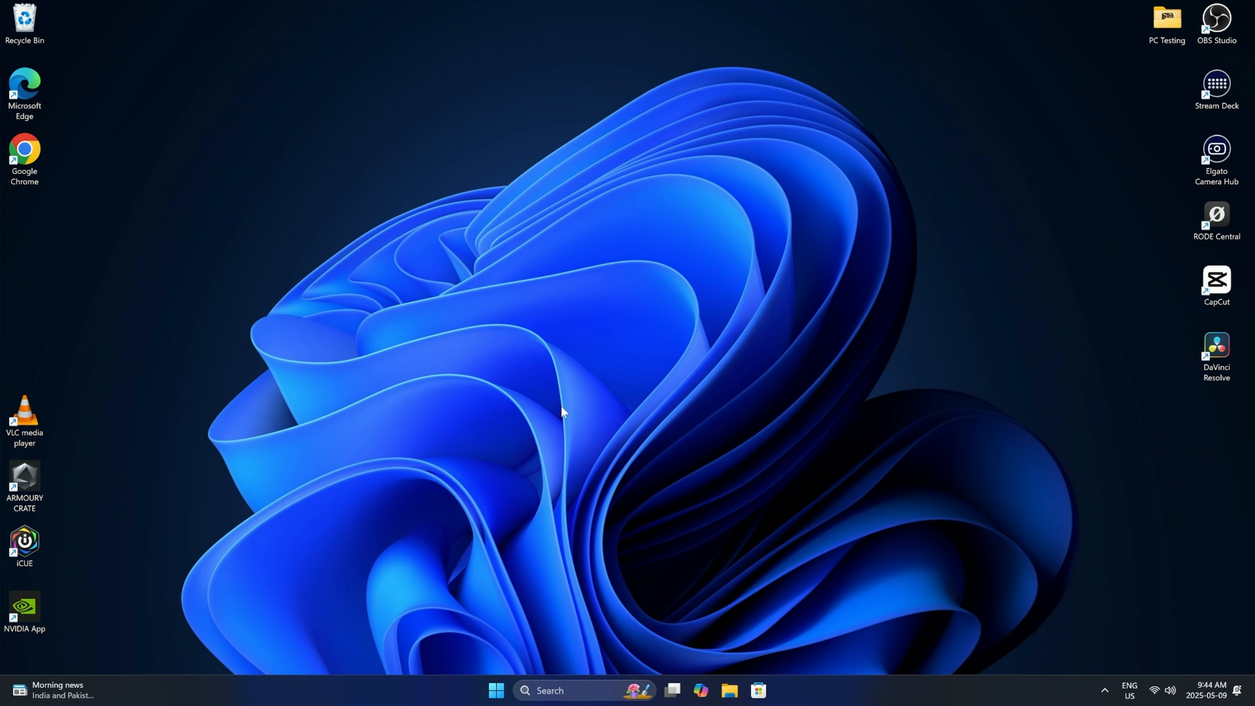
mouse_move(578, 346)
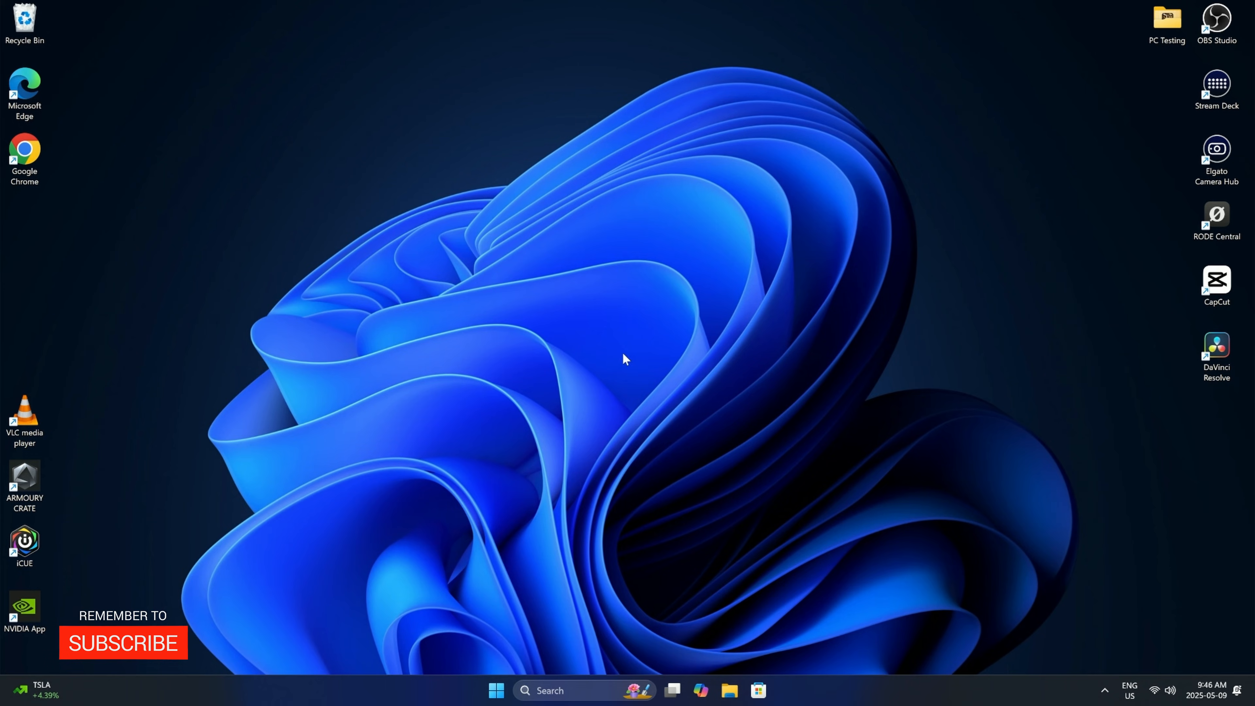
mouse_move(482, 624)
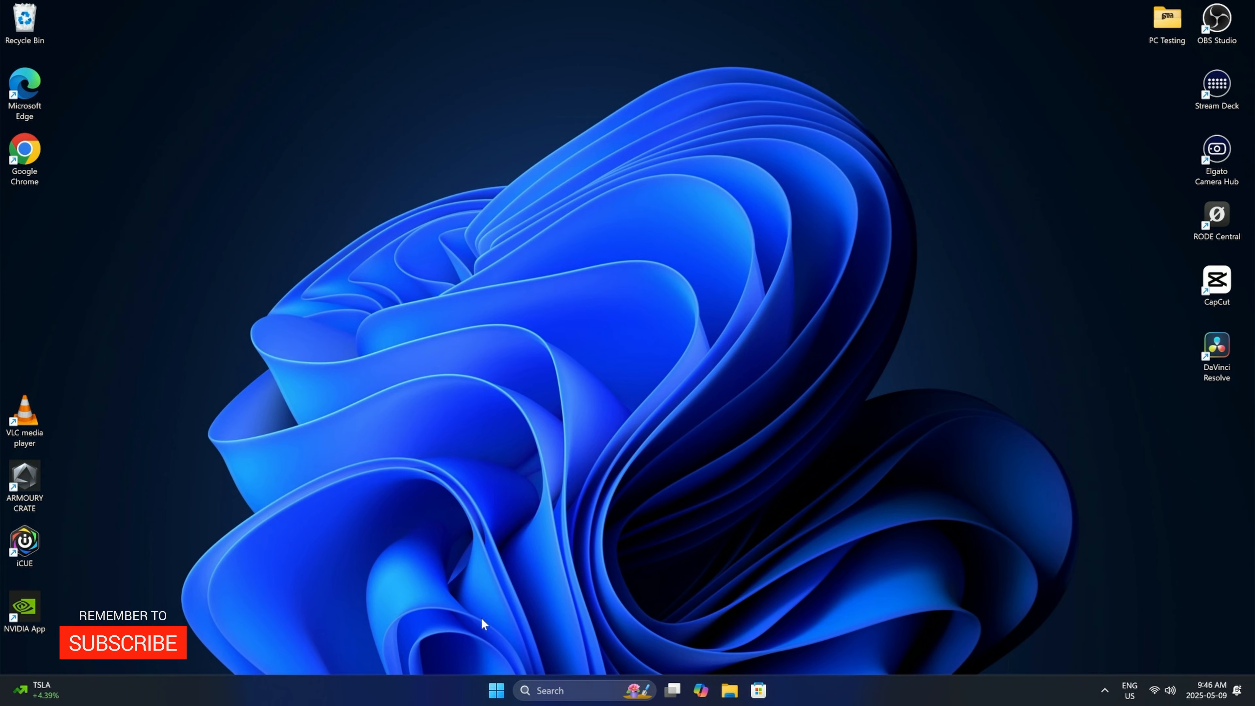
Restart the PC from the Windows 11 Start menu's power options to reach the firmware.
click(496, 691)
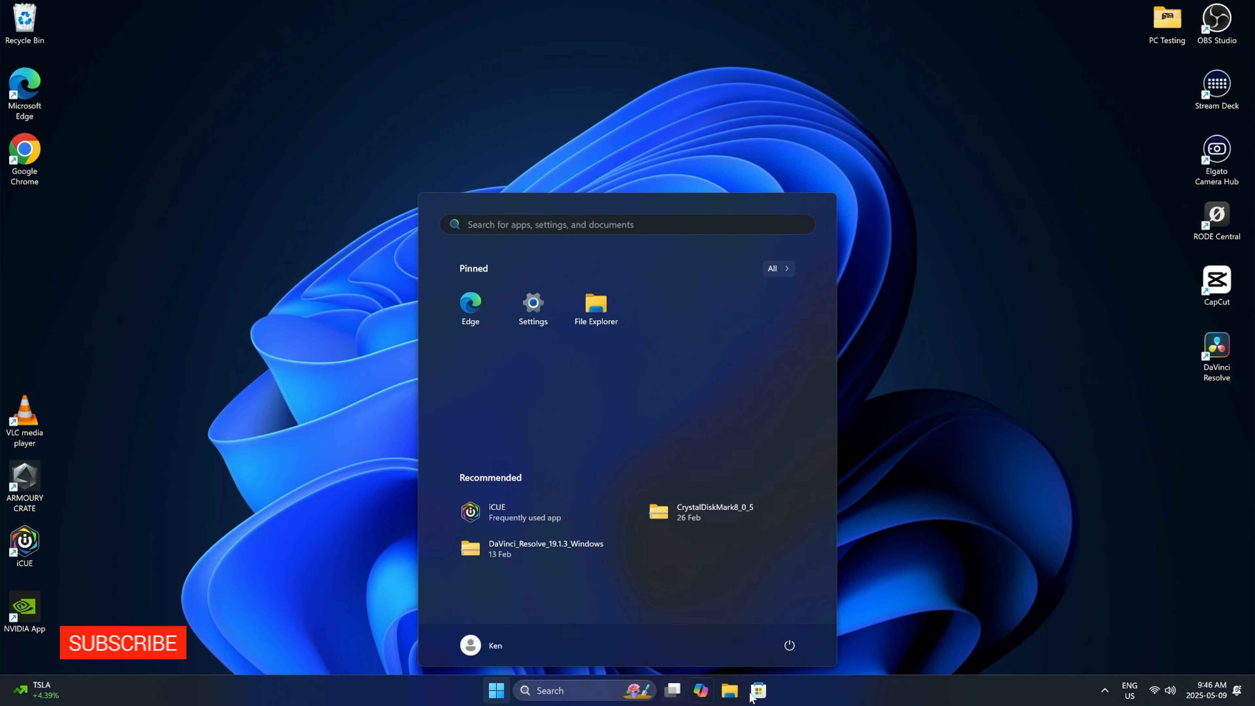
click(788, 645)
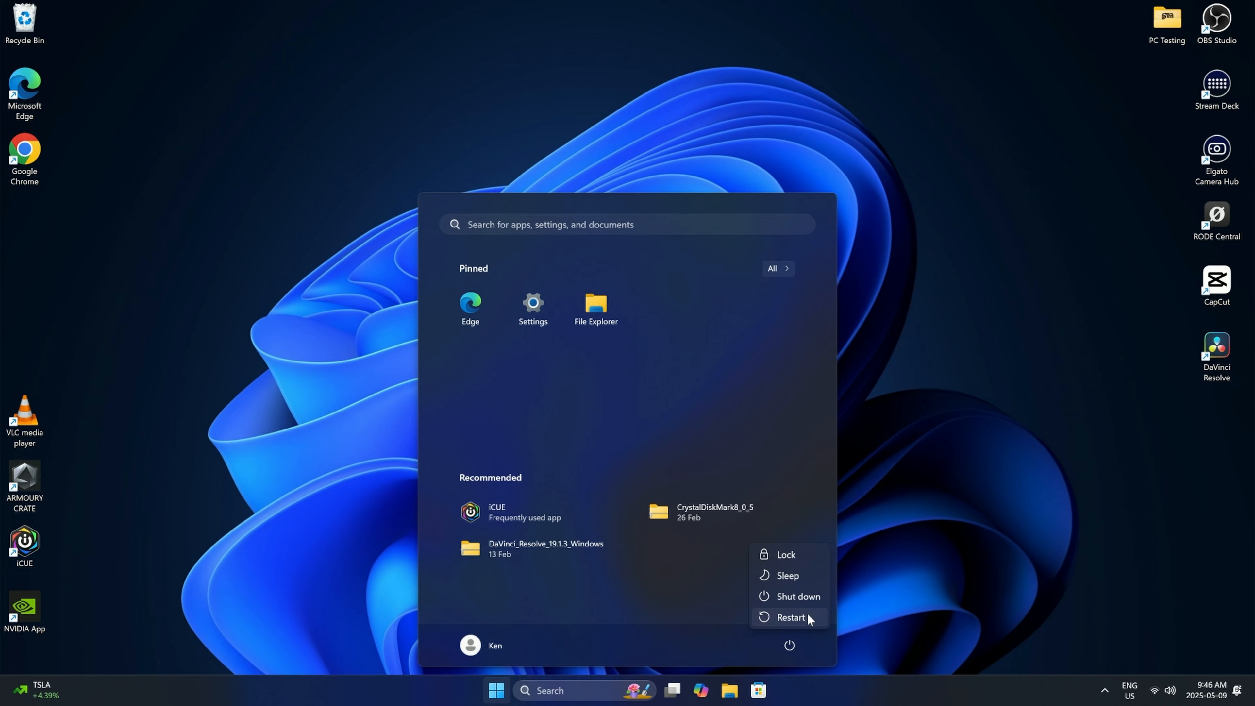
click(789, 617)
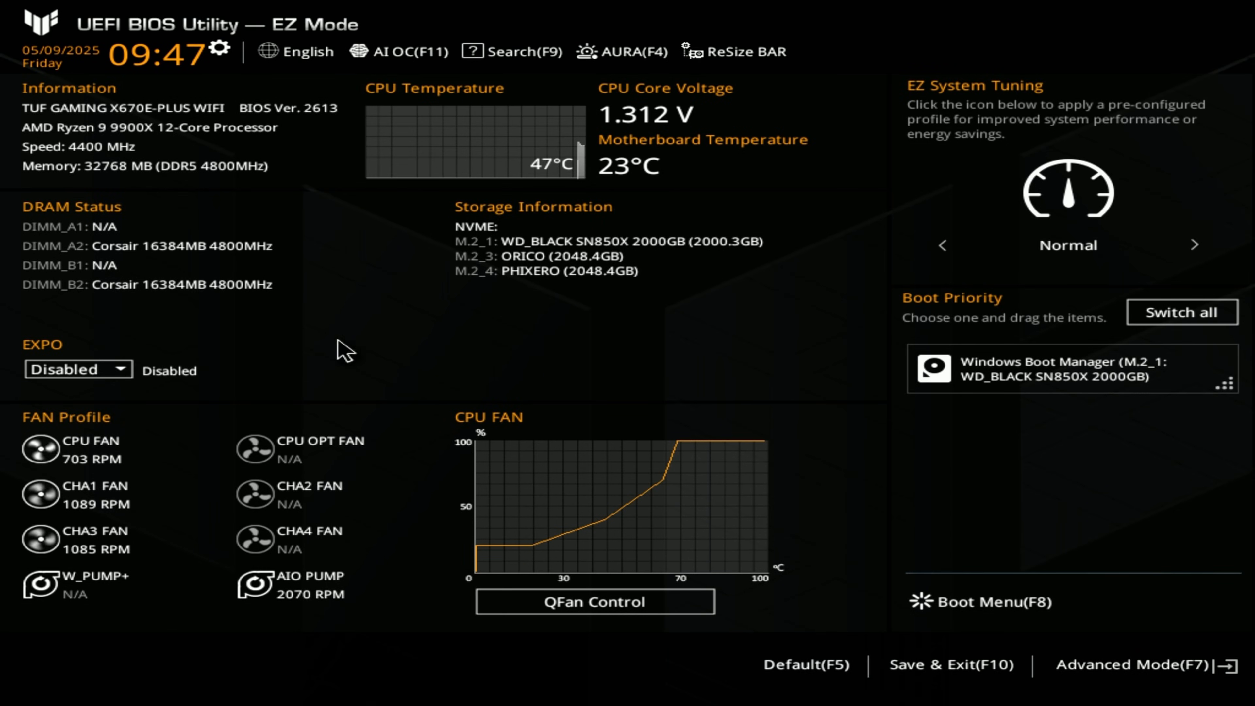
mouse_move(319, 310)
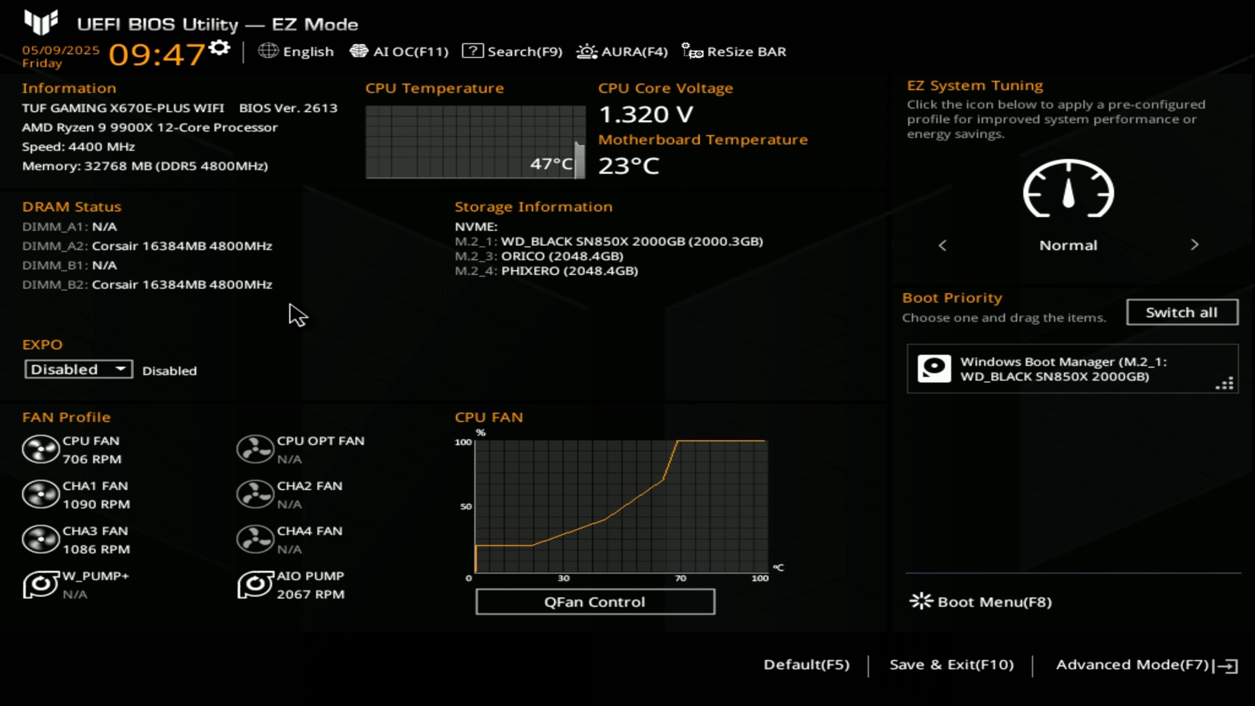
mouse_move(295, 26)
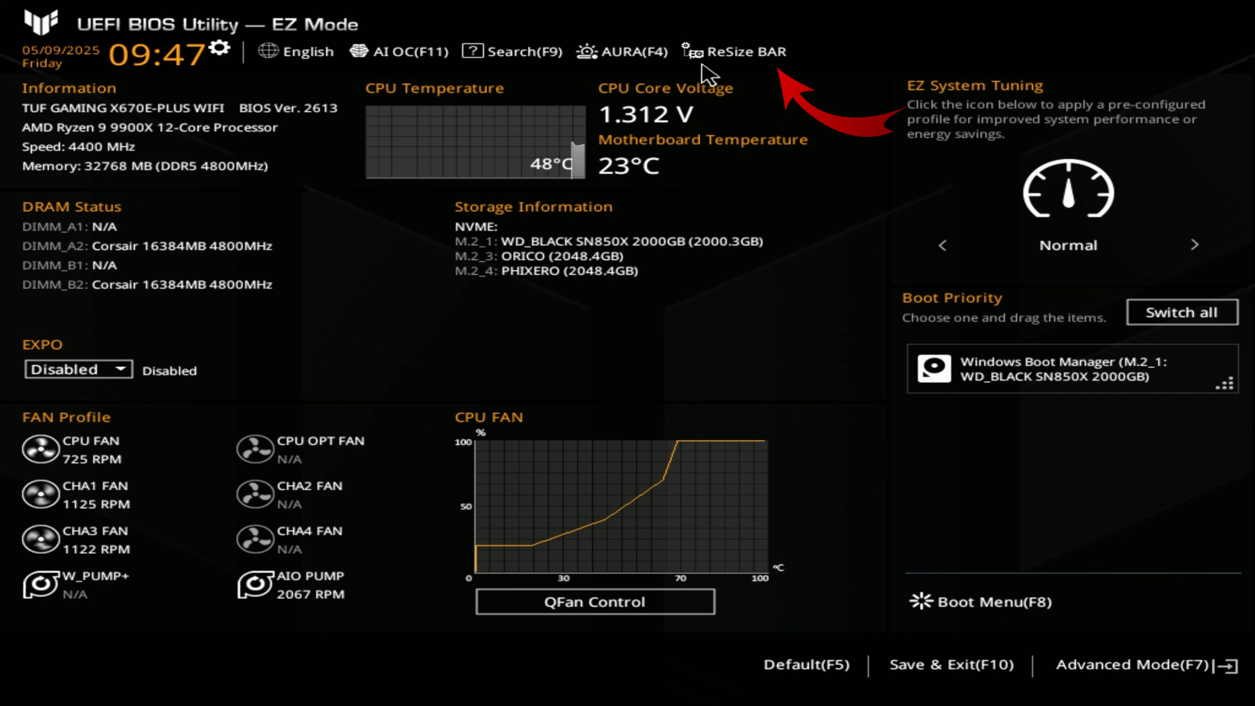
Show the ReSize BAR ON/OFF choices from the EZ Mode top bar.
click(734, 51)
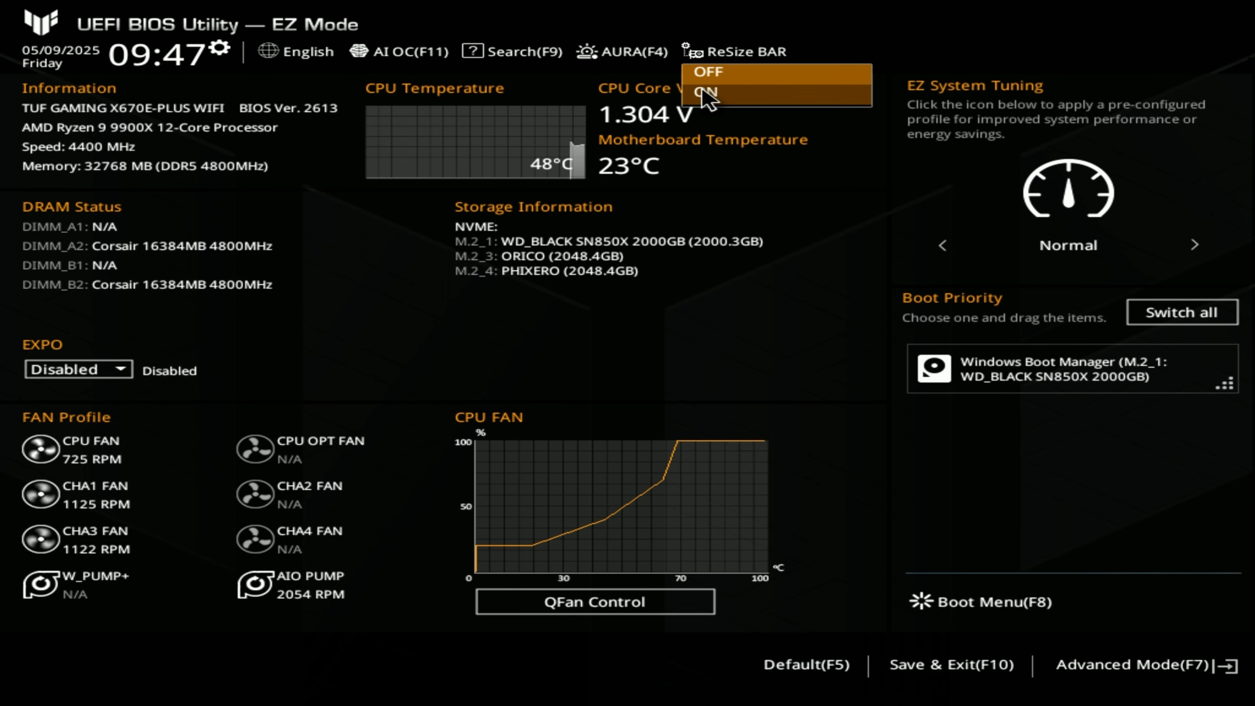
mouse_move(704, 92)
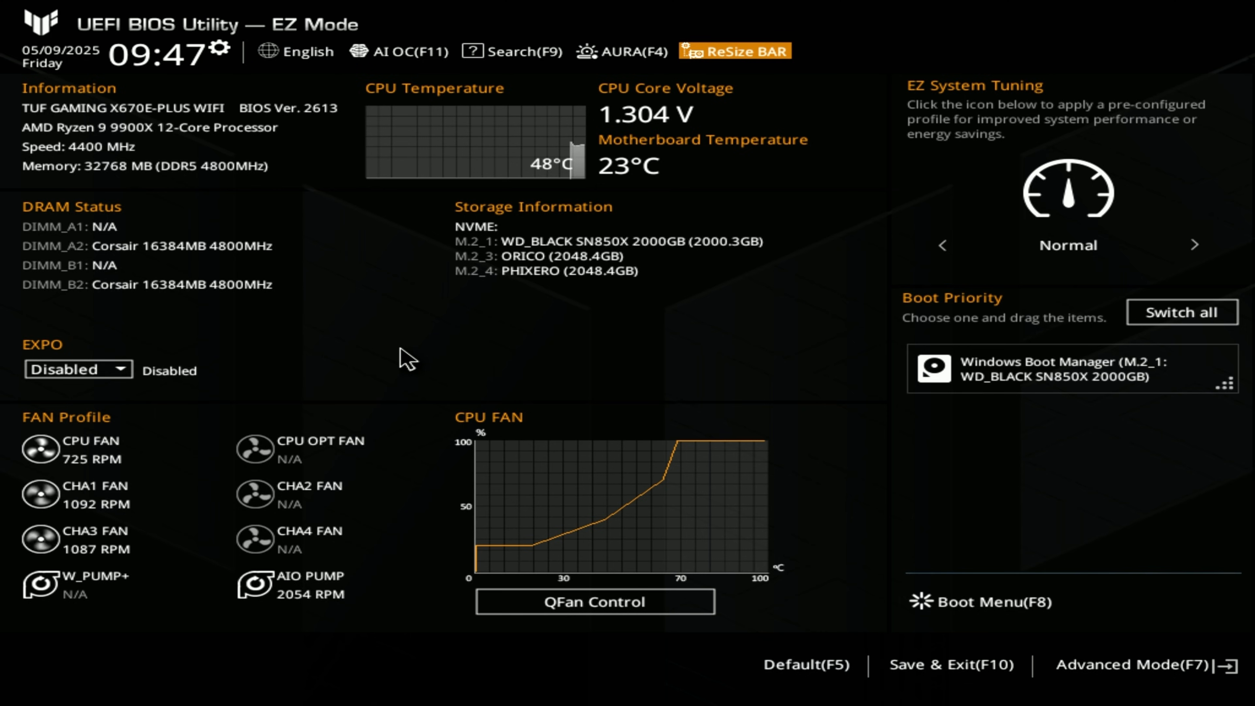
mouse_move(1215, 664)
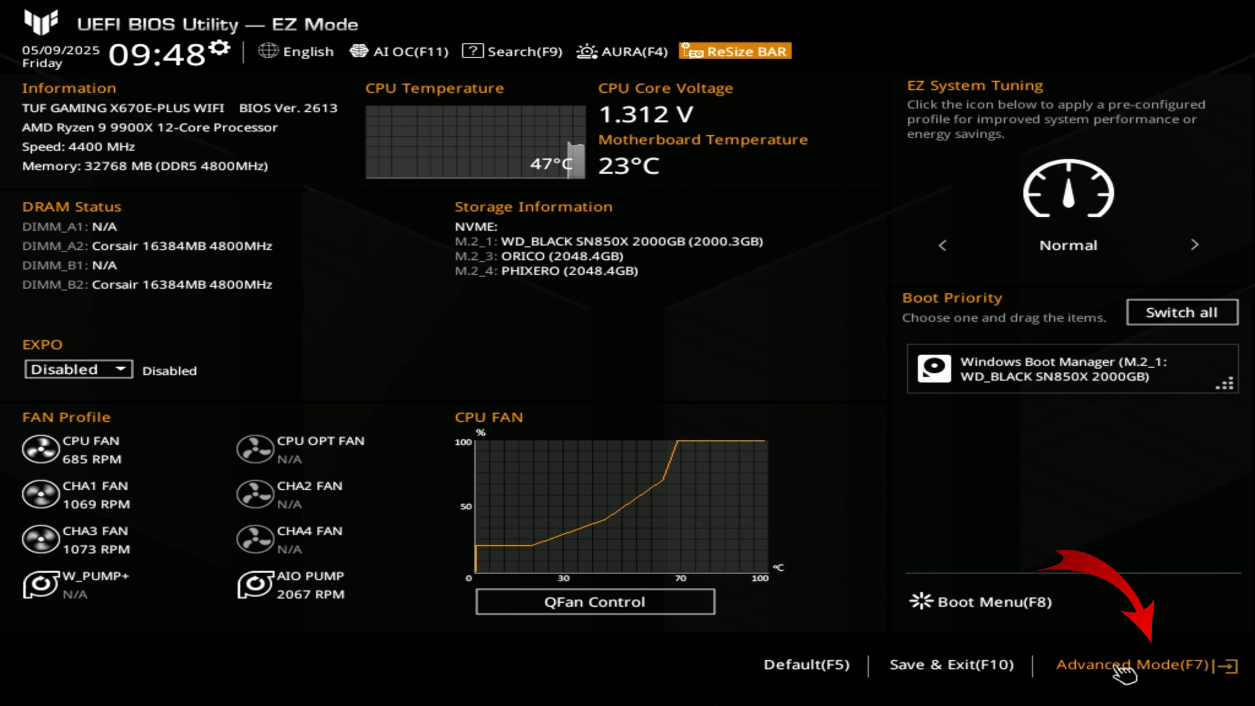
In Advanced Mode, set Resize BAR Support to Enabled under Advanced > PCI Subsystem Settings.
click(1126, 664)
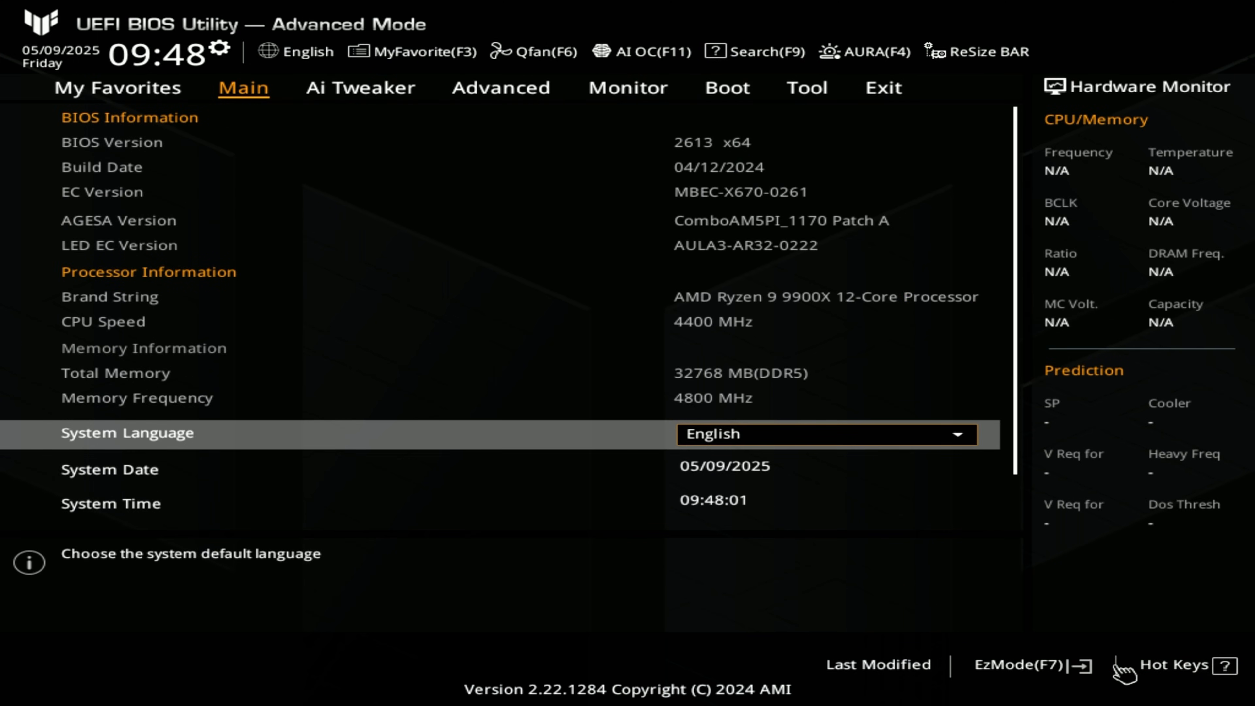
mouse_move(353, 303)
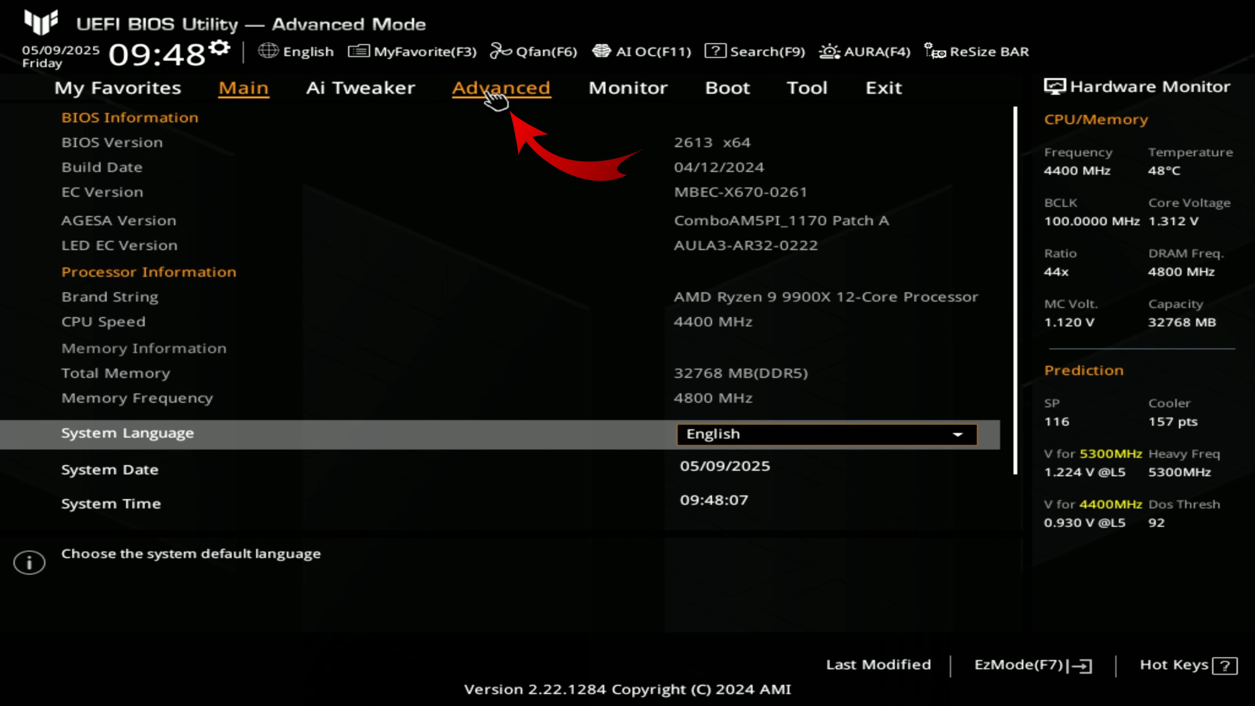
click(500, 89)
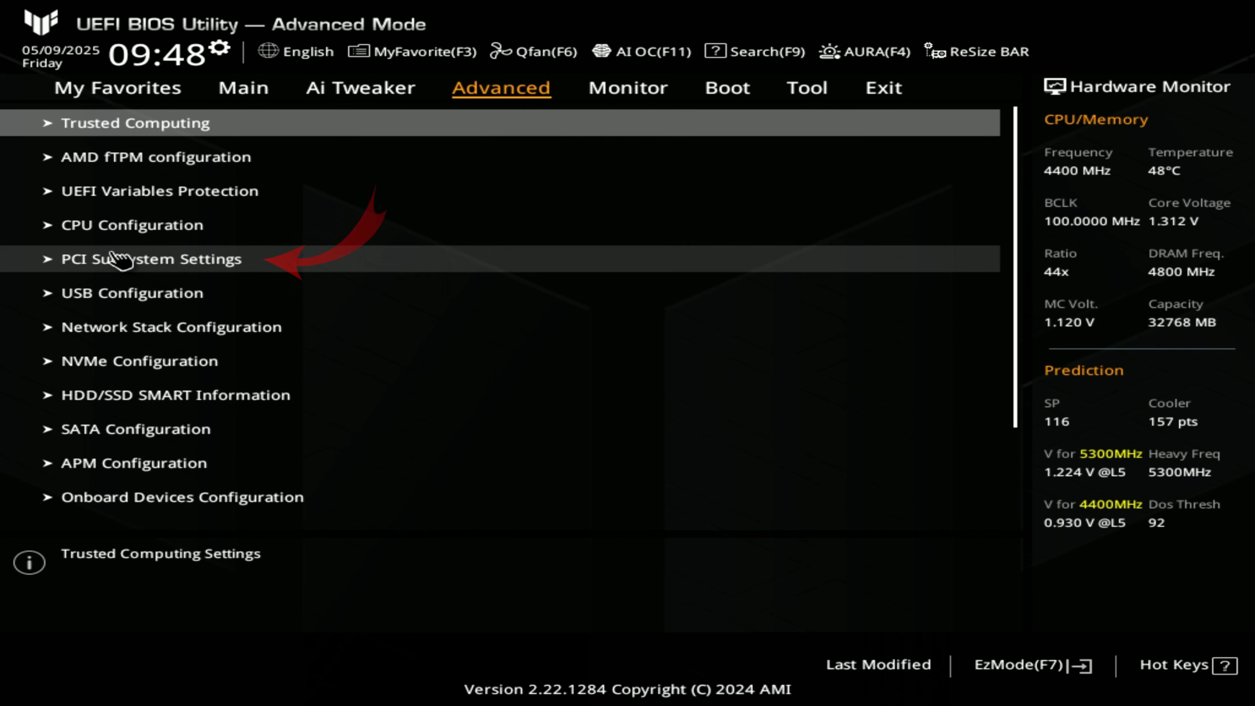
mouse_move(195, 268)
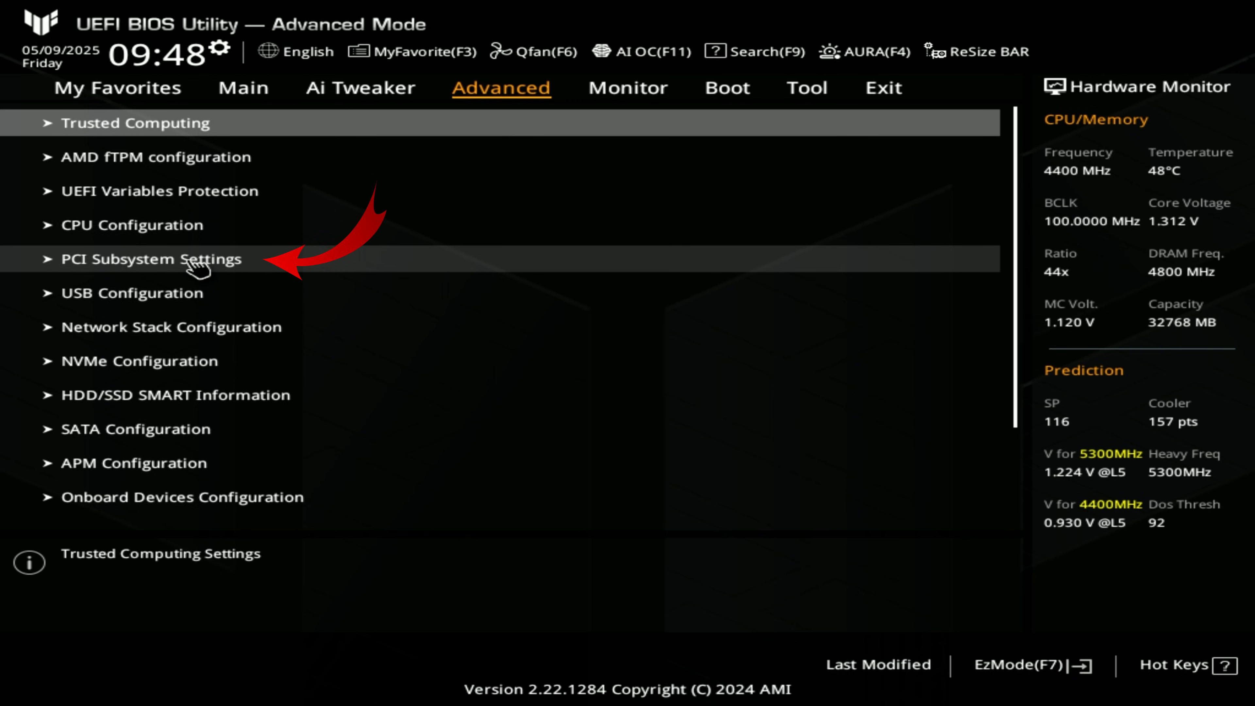
click(153, 259)
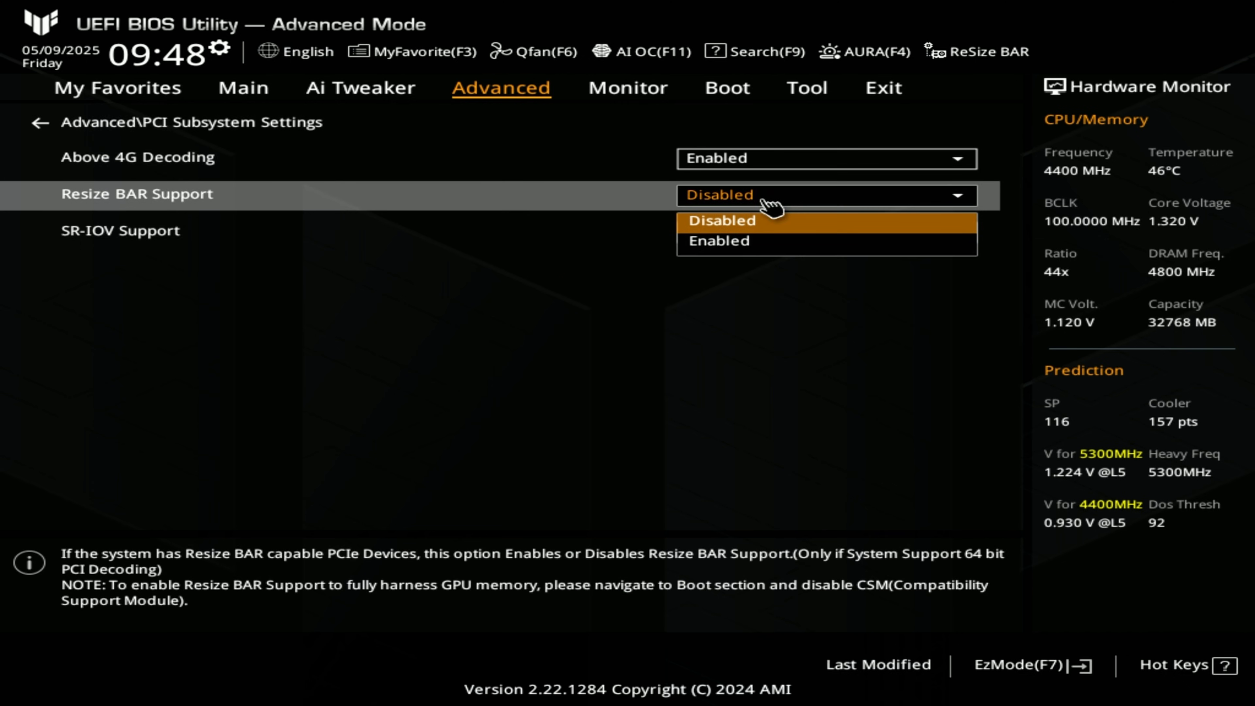
click(717, 242)
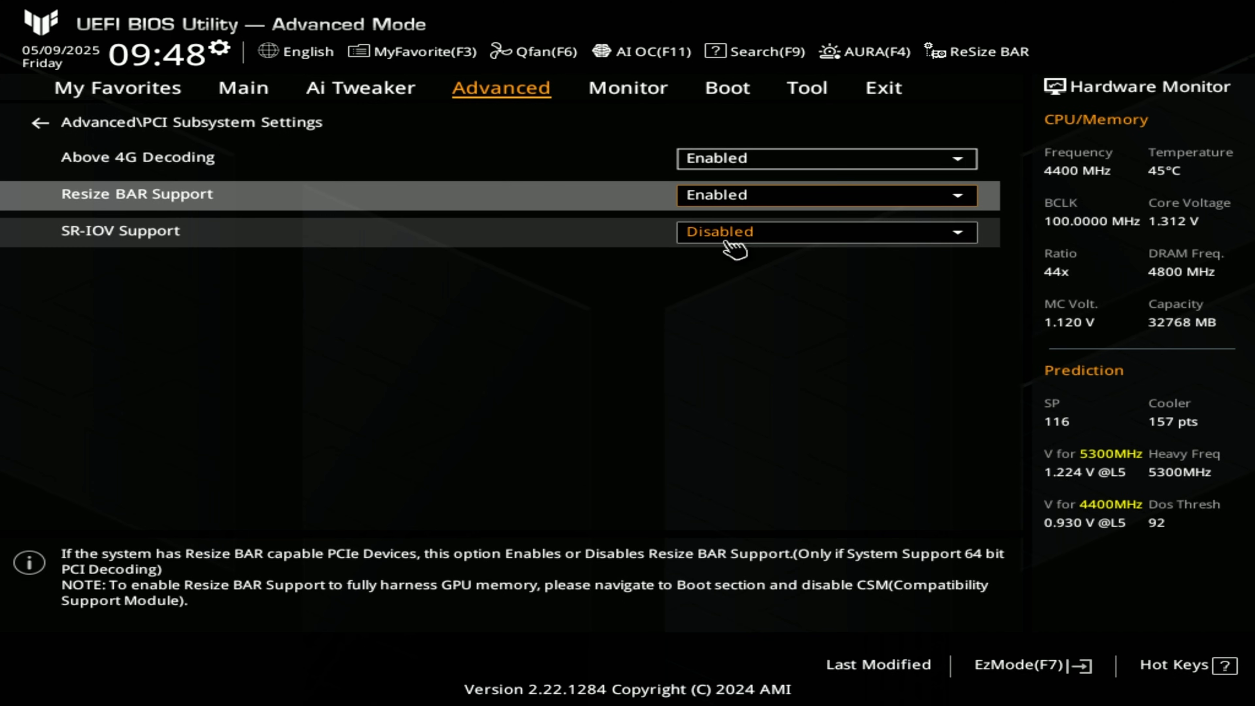
mouse_move(844, 441)
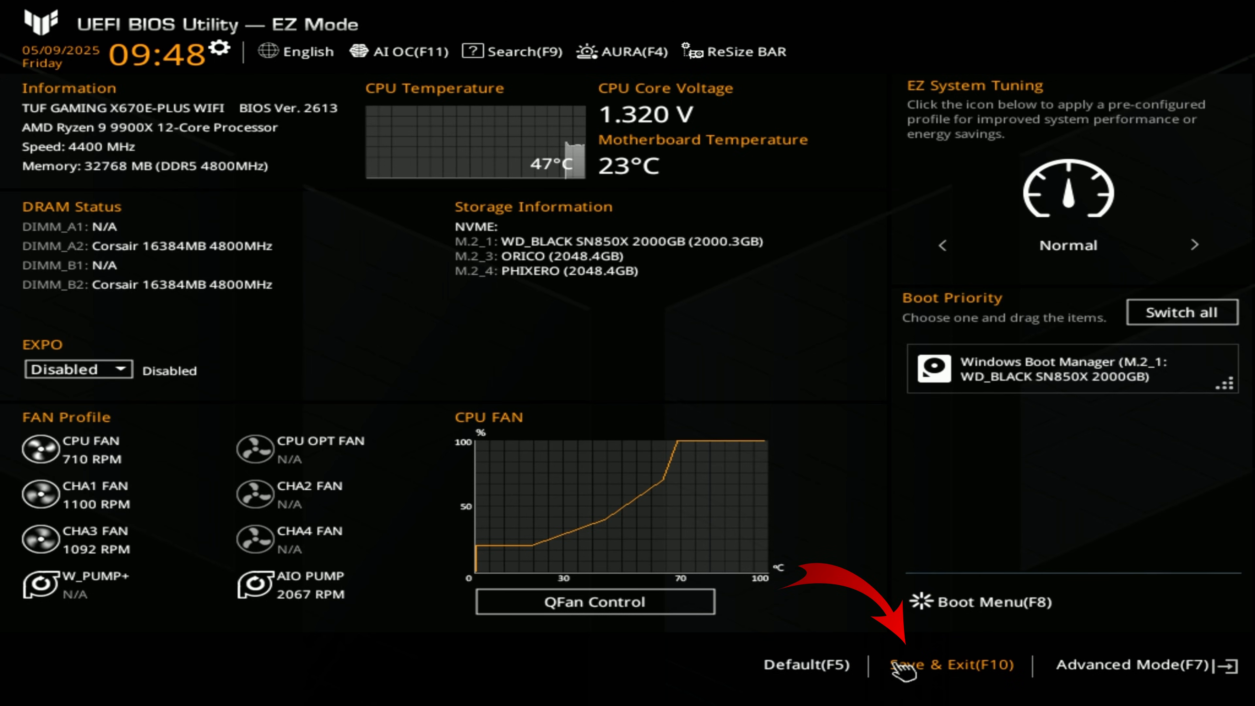
mouse_move(956, 666)
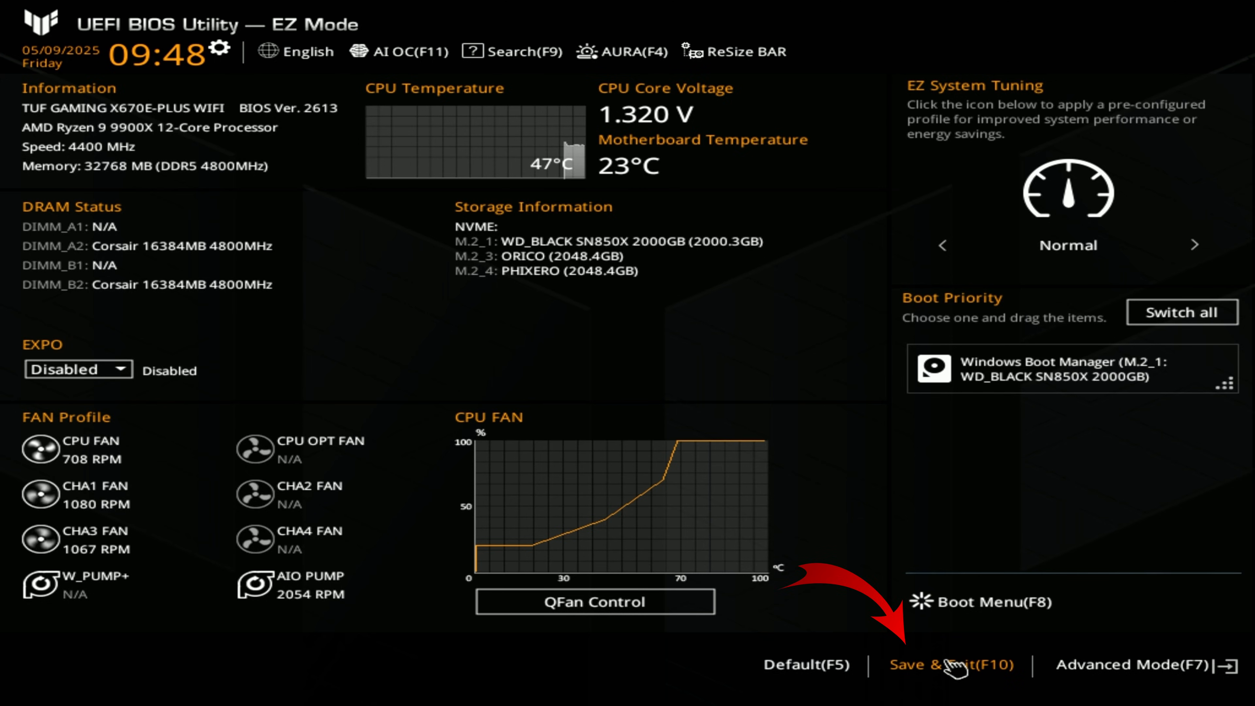
mouse_move(951, 684)
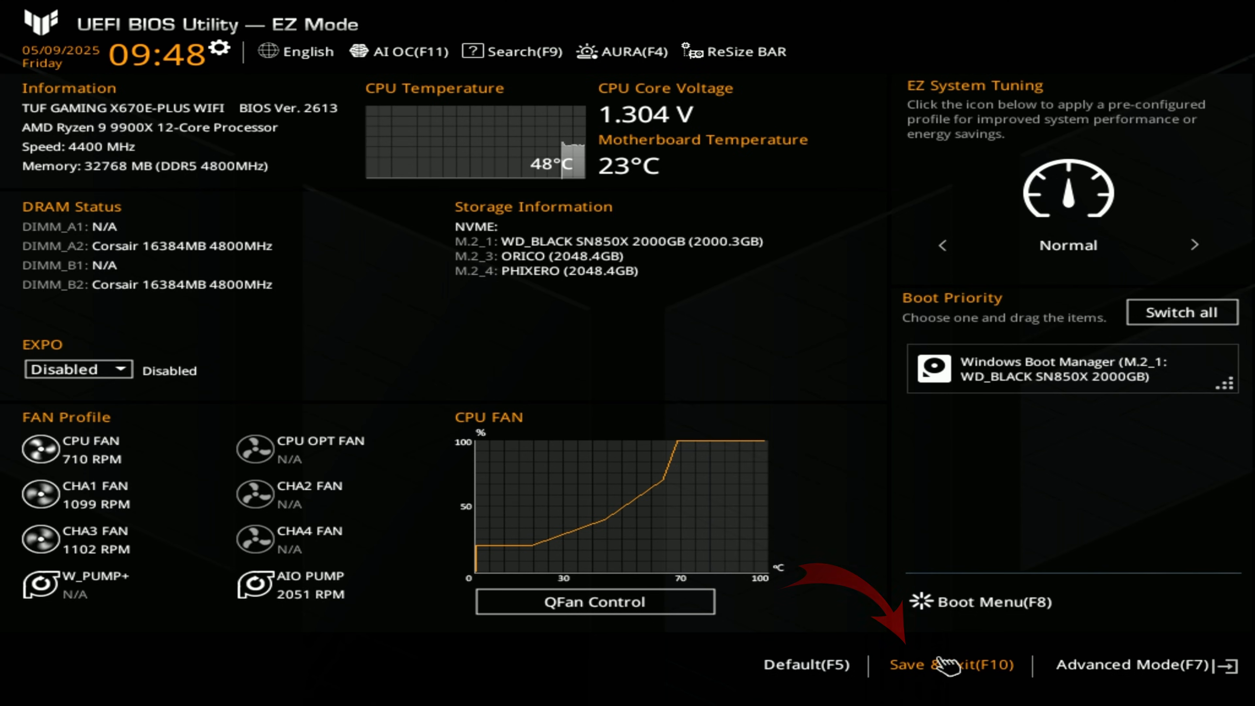
Save the Resize BAR change with Save & Exit (F10) and confirm the reset.
click(952, 665)
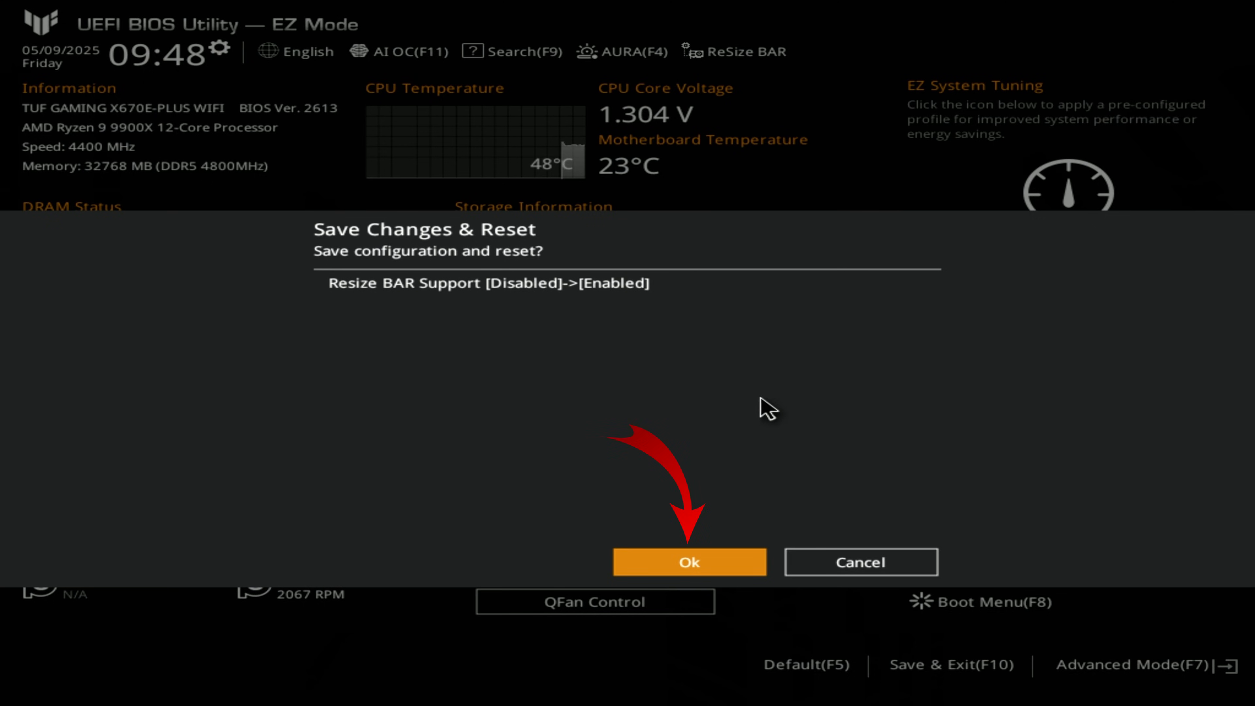
click(688, 560)
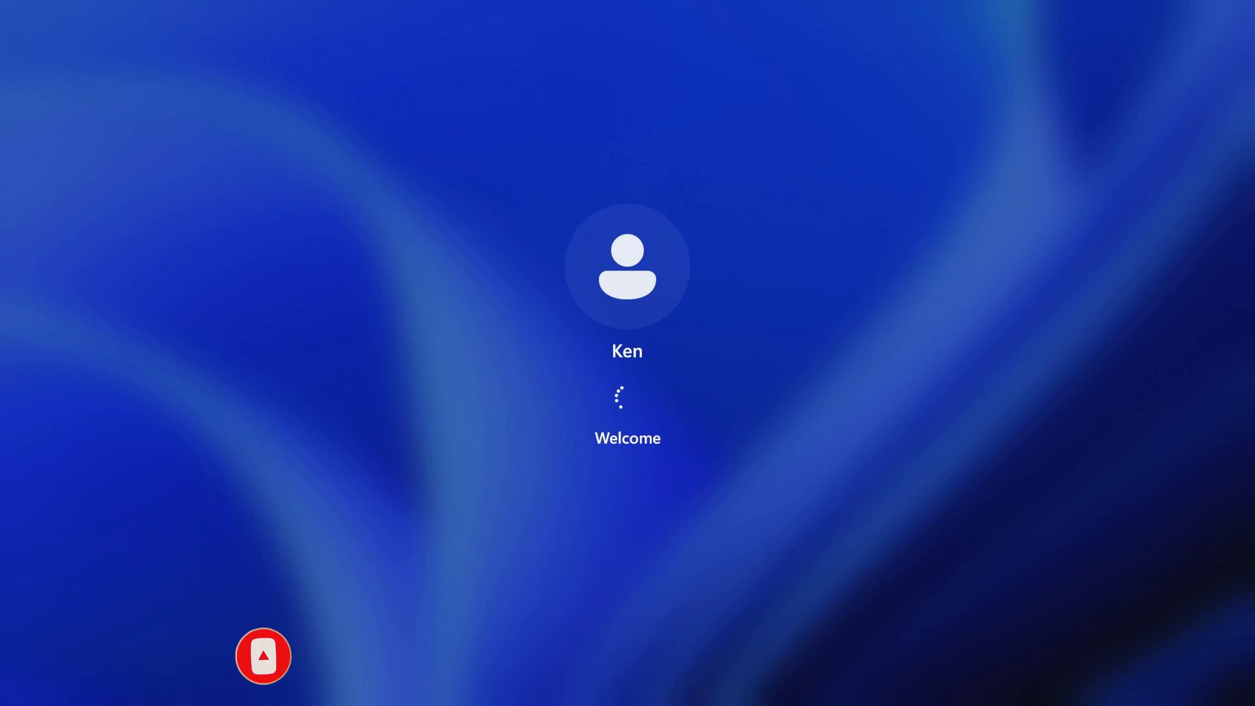